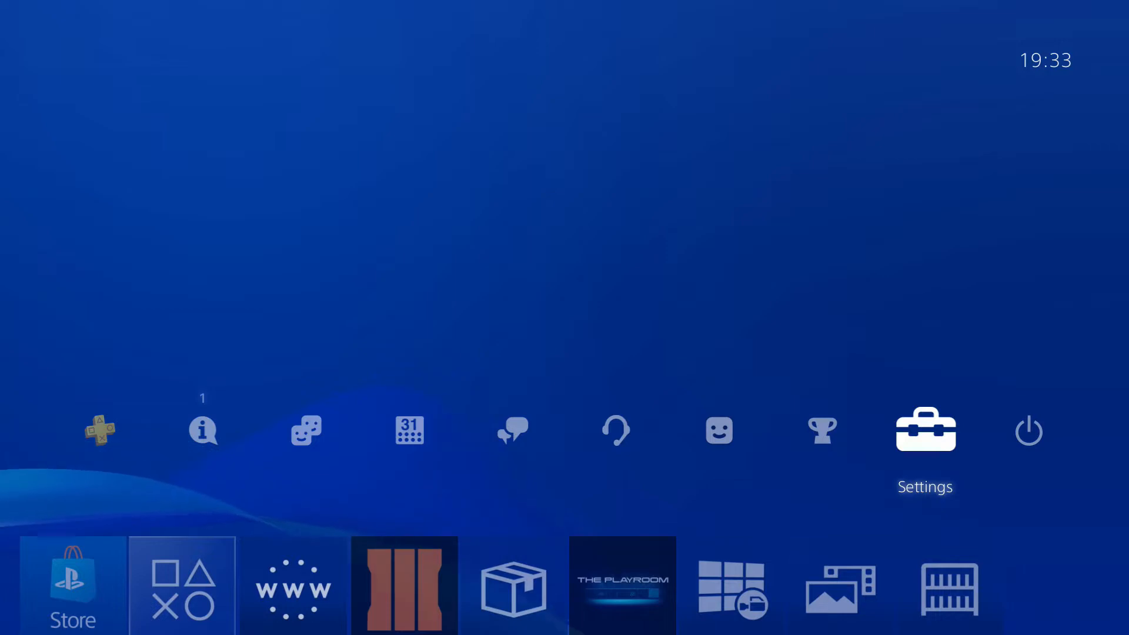
# - From the home screen, go into Settings and scroll down to the System page
pyautogui.click(925, 430)
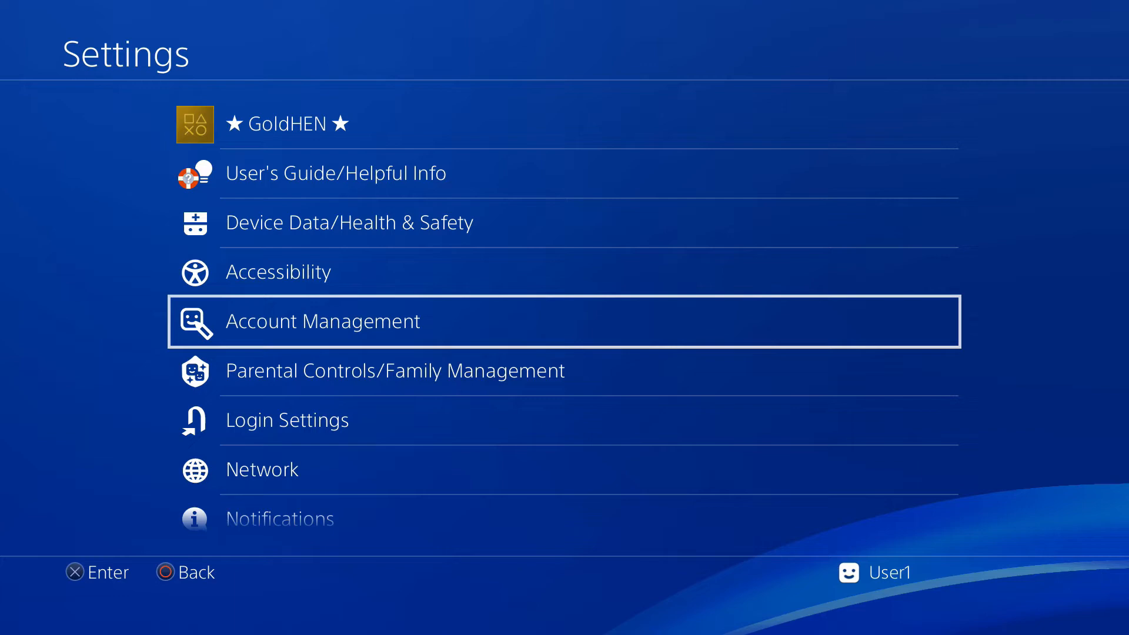
pyautogui.scroll(-3)
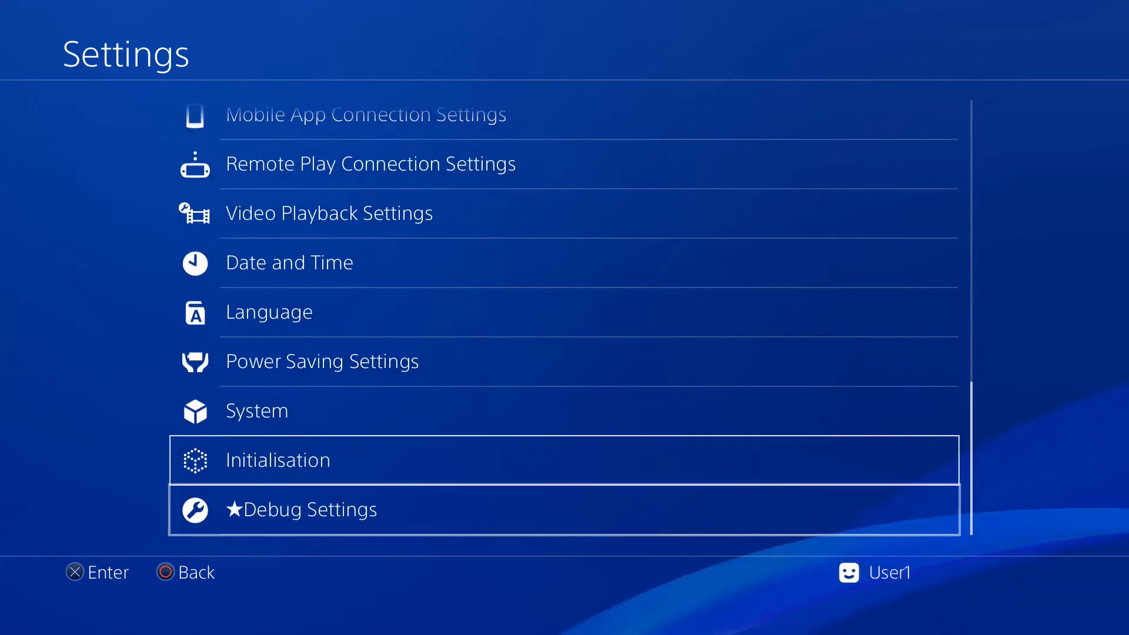
pyautogui.click(256, 410)
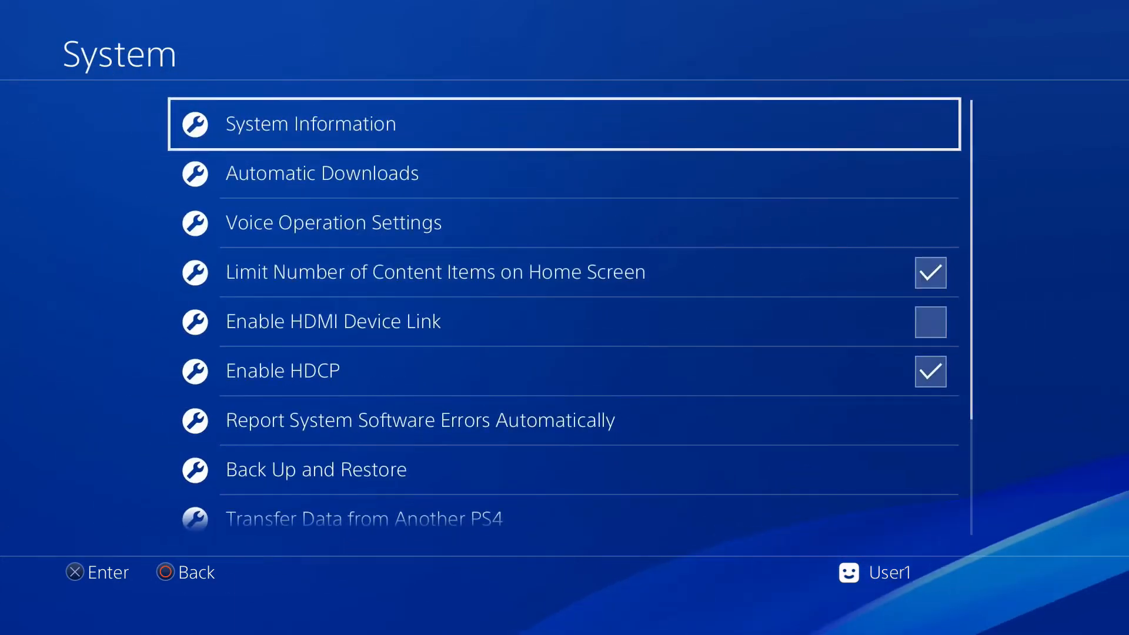
pyautogui.click(310, 123)
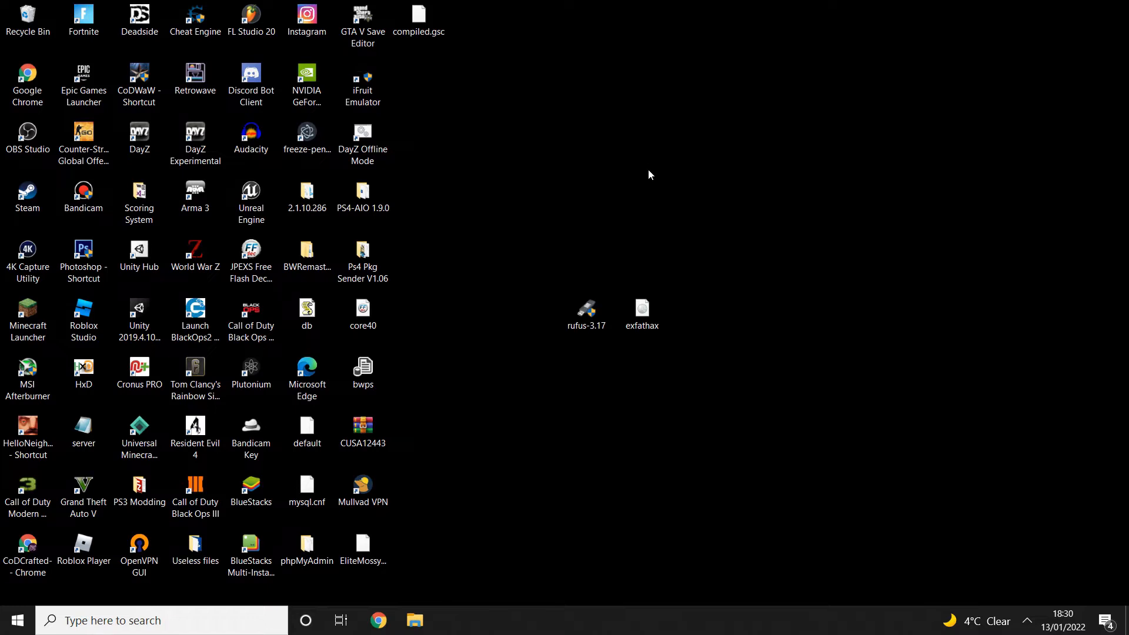
# - Launch rufus-3.17, enable List USB Hard Drives, and target HP v212w (E:) [64 GB]
pyautogui.click(642, 310)
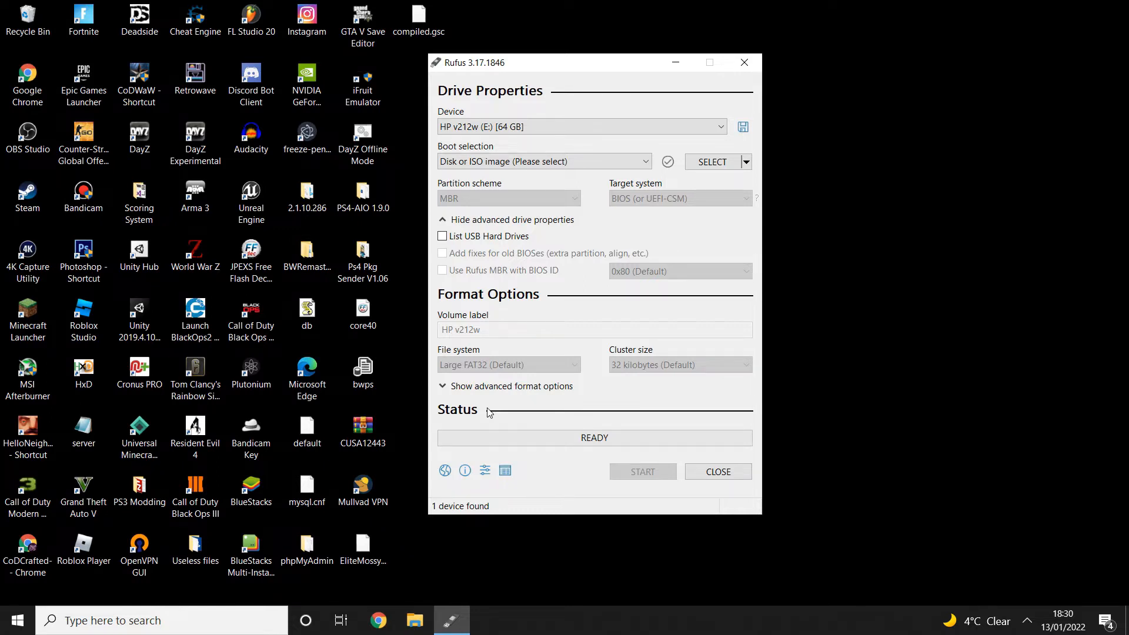
pyautogui.moveTo(534, 53)
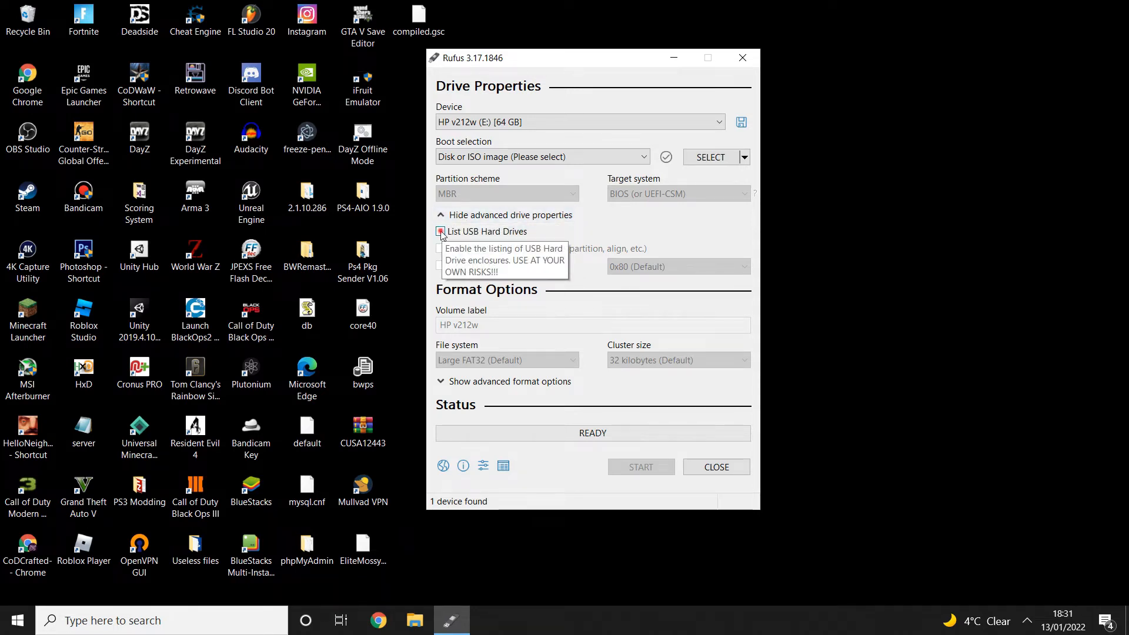
pyautogui.click(440, 232)
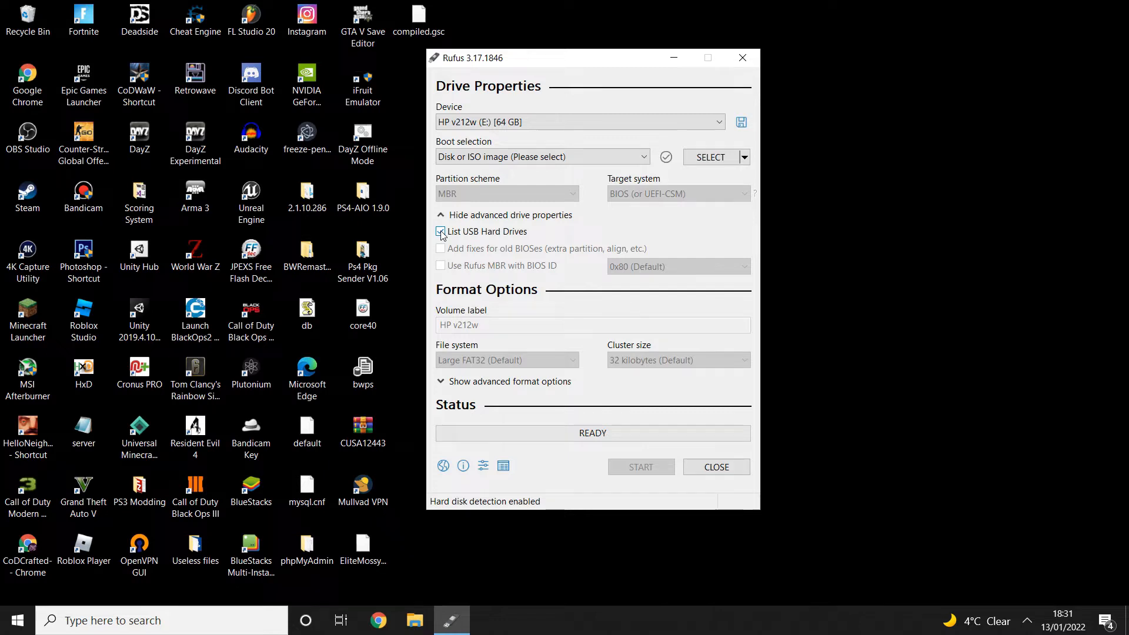
pyautogui.click(440, 231)
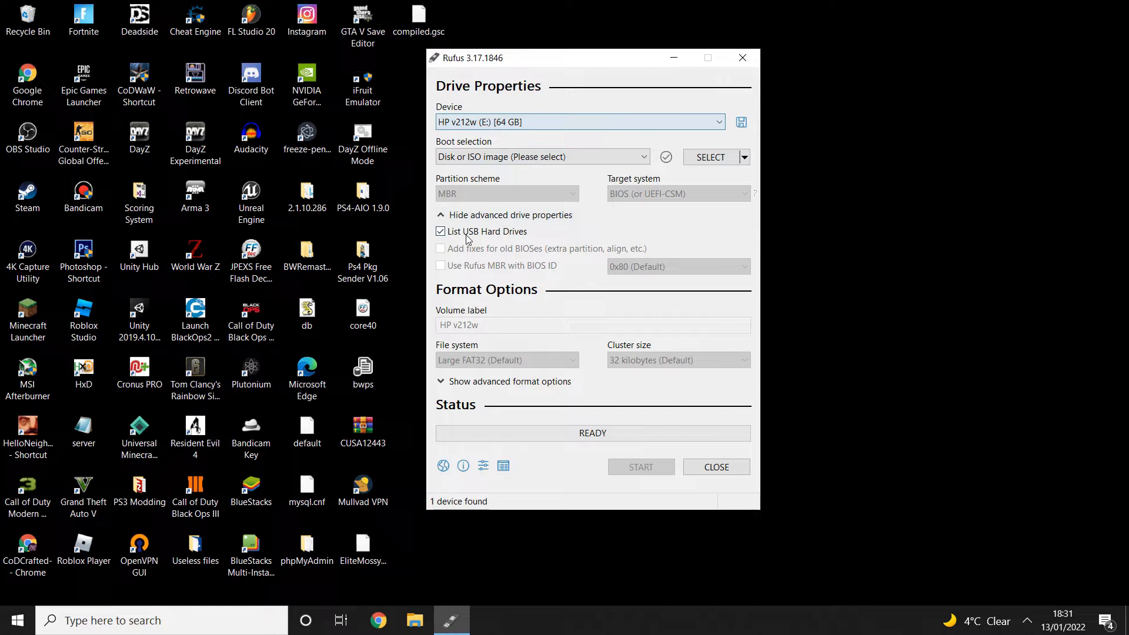
pyautogui.click(580, 121)
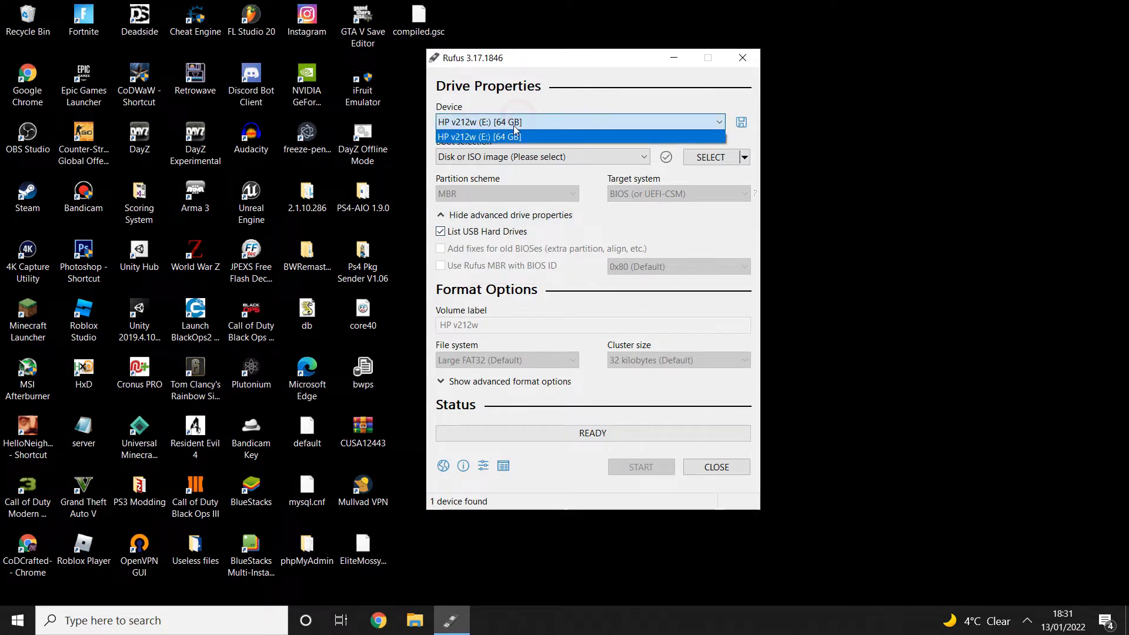
pyautogui.click(511, 121)
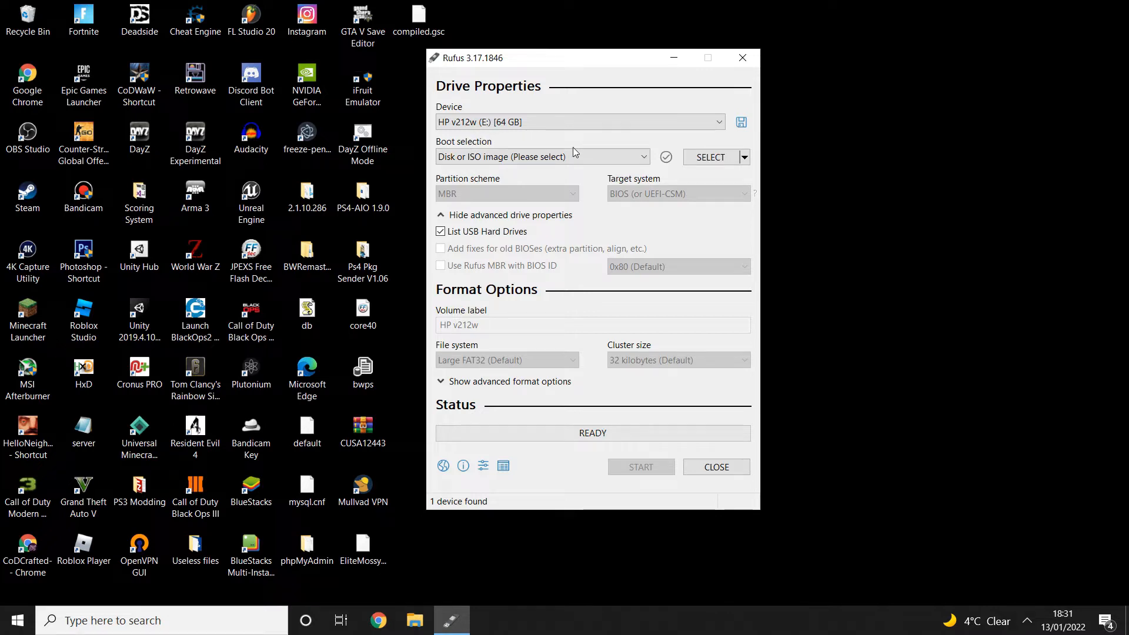
# - Select exfathax.img from the Desktop as Rufus's boot image
pyautogui.click(710, 157)
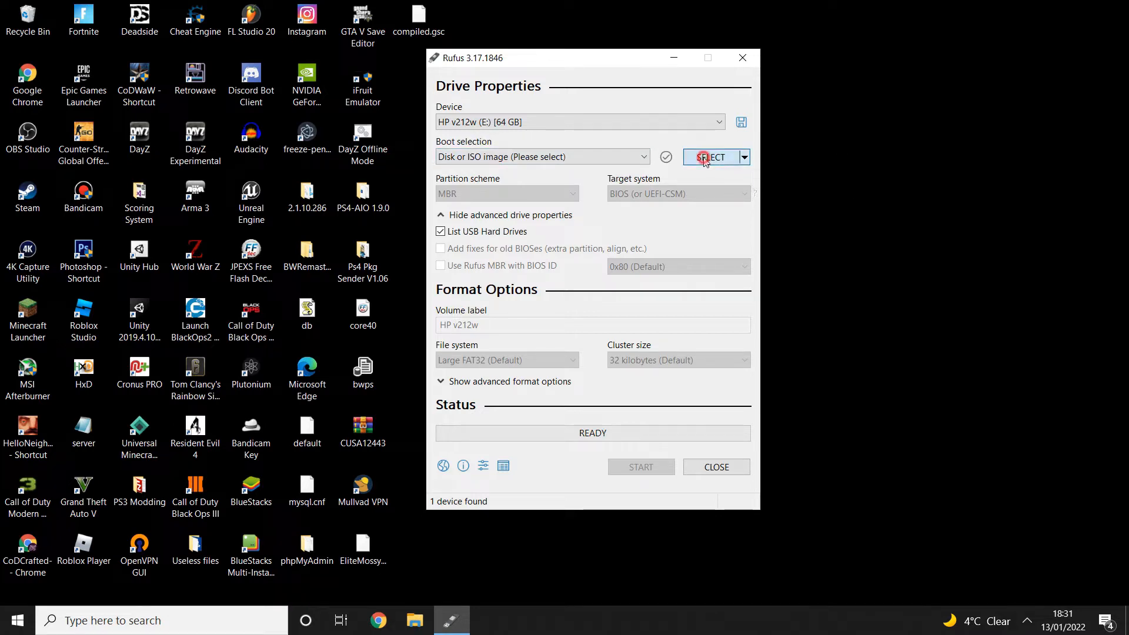
pyautogui.click(712, 157)
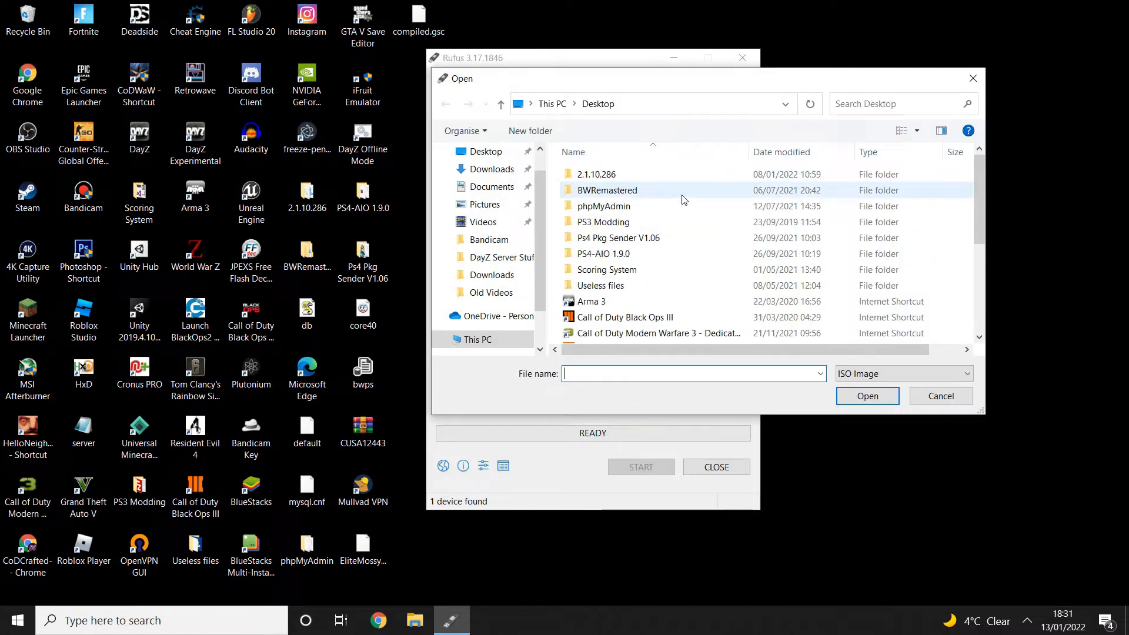
pyautogui.scroll(-3)
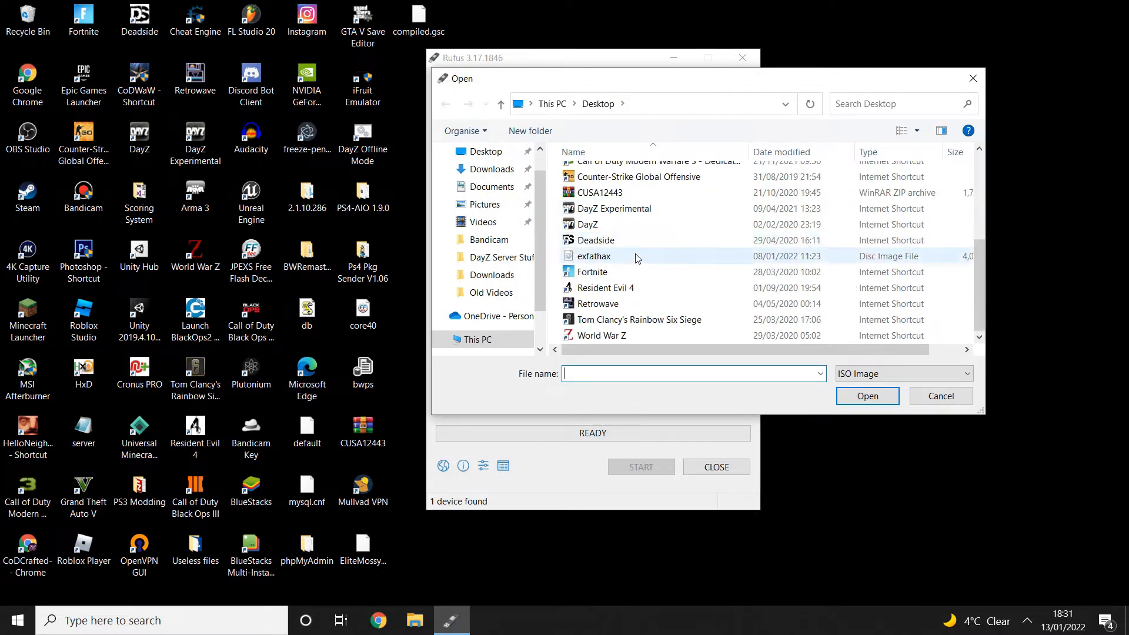
pyautogui.moveTo(590, 273)
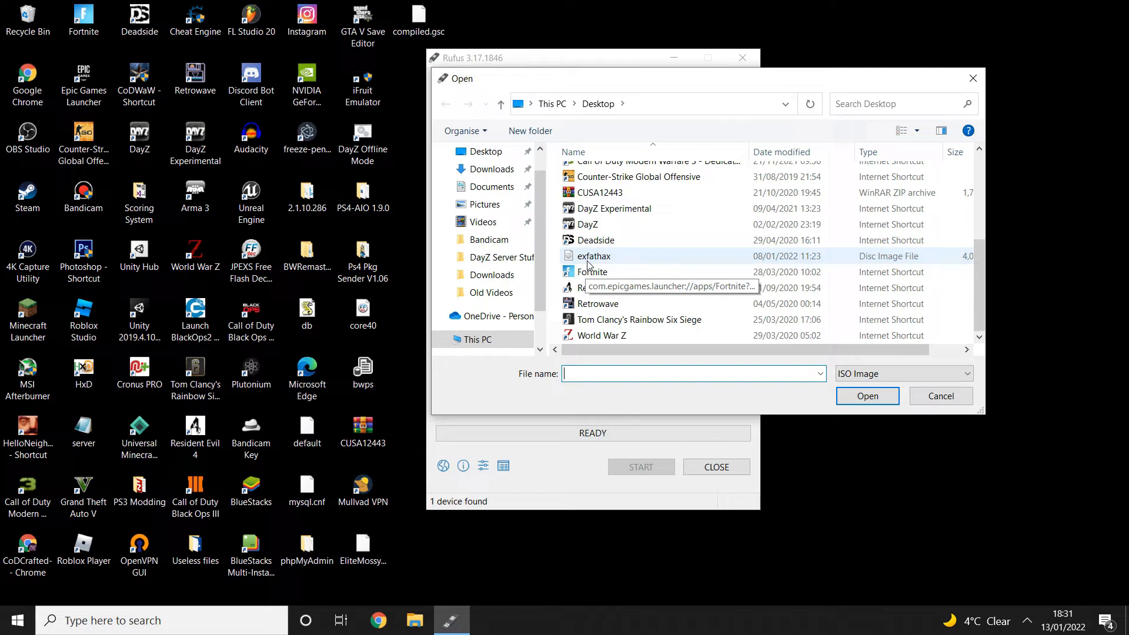
pyautogui.click(594, 256)
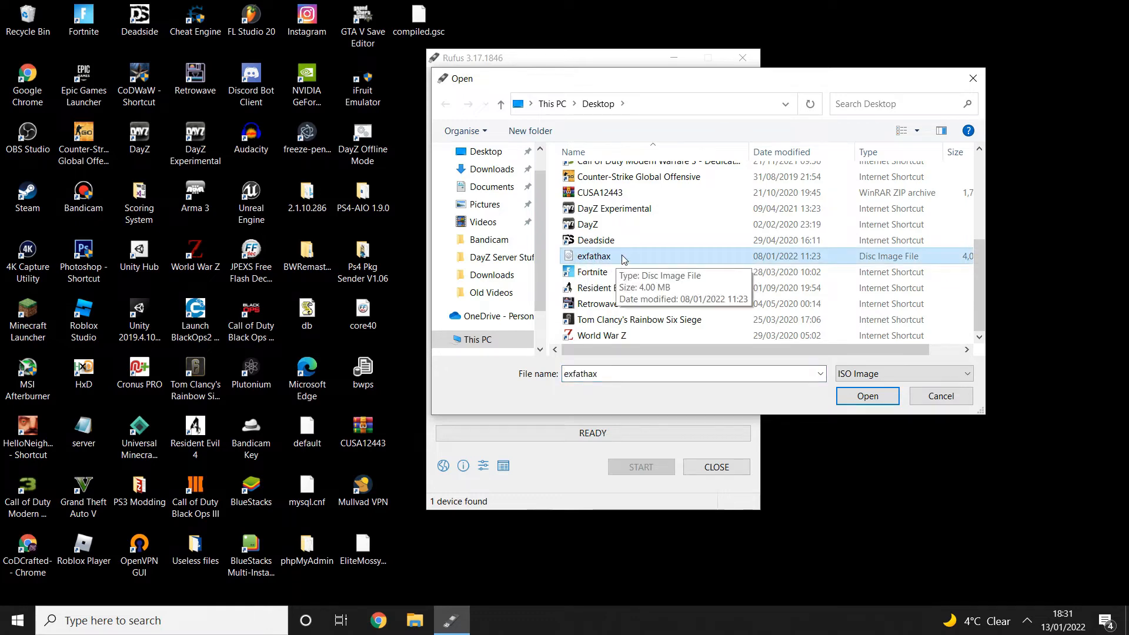
pyautogui.click(867, 396)
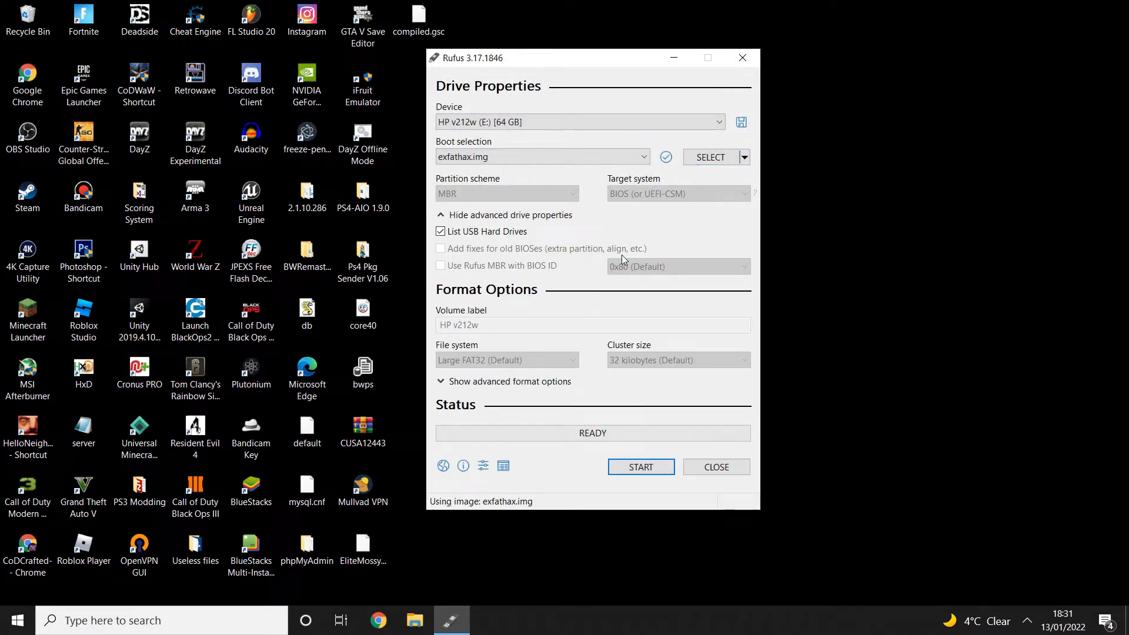
pyautogui.moveTo(639, 467)
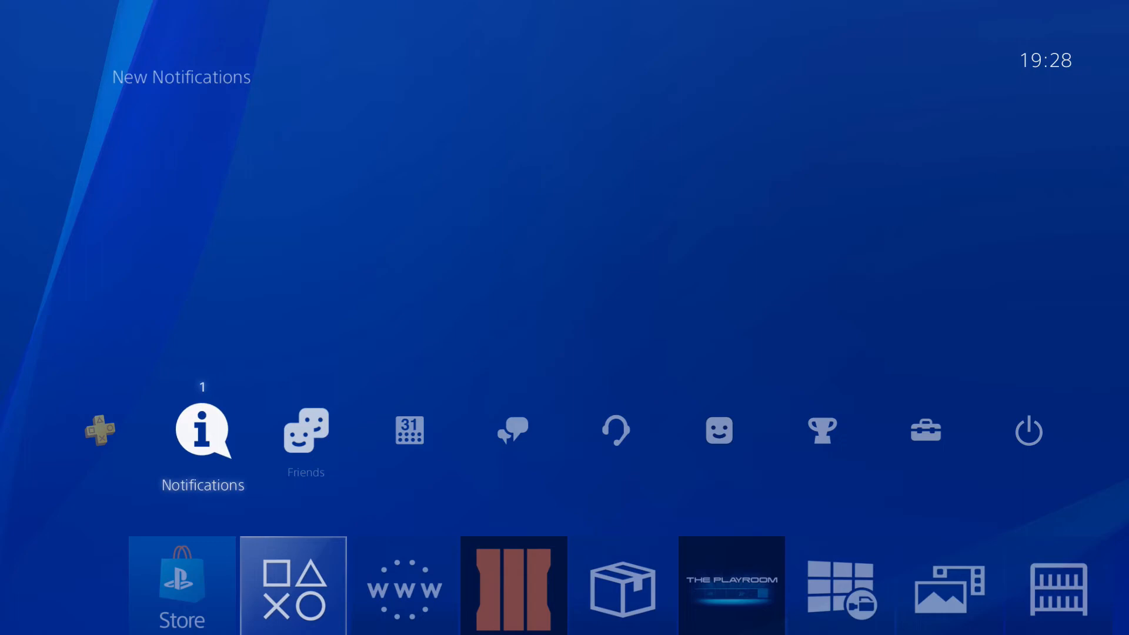
# - Check Automatic Downloads keeps Featured Content, System Software and Application Update Files unchecked
pyautogui.click(925, 430)
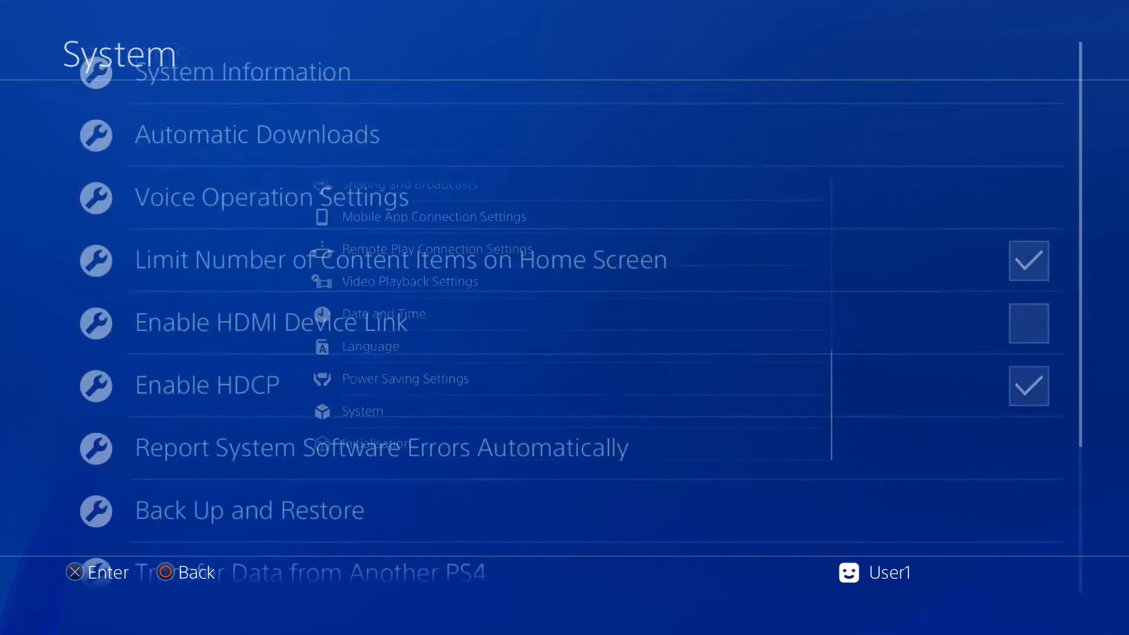
pyautogui.click(254, 134)
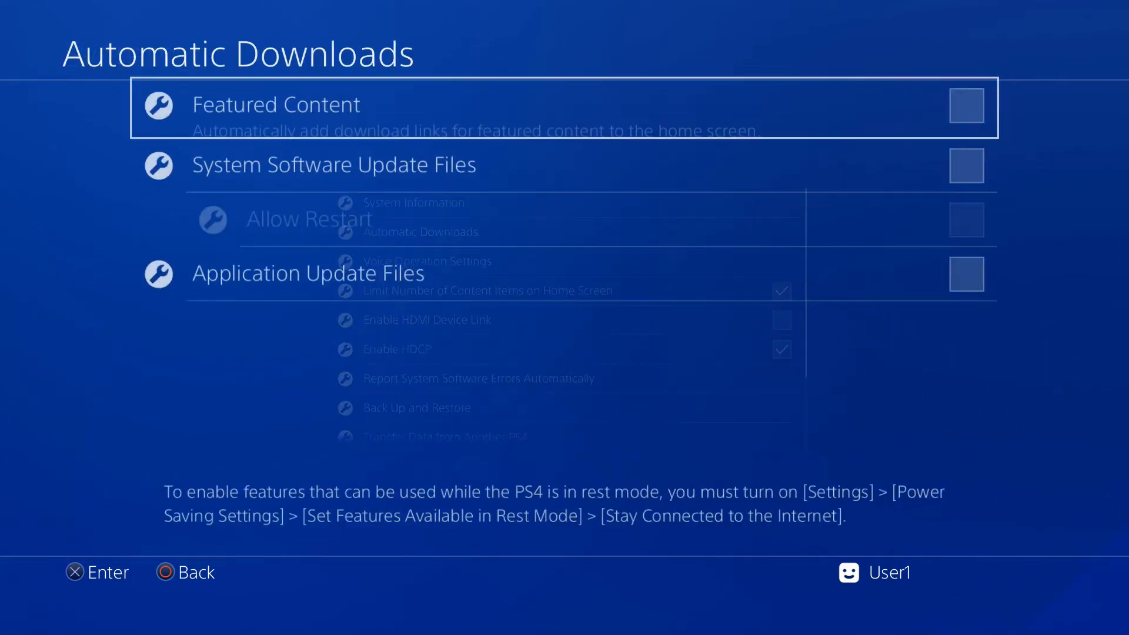
pyautogui.press('down')
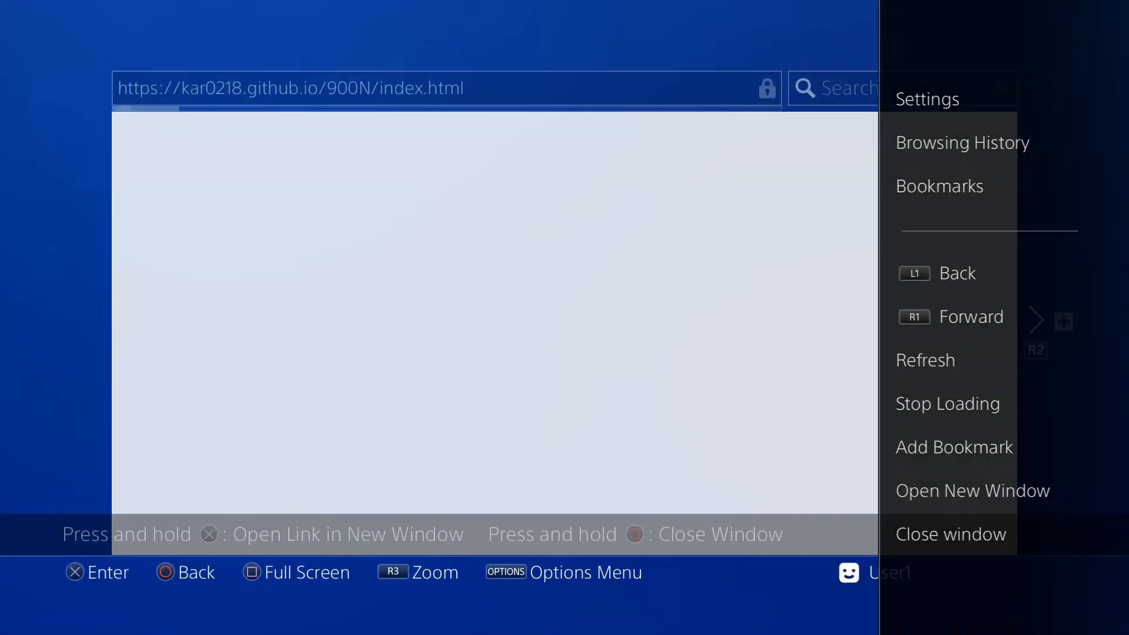
# - Close the half-loaded page, open Karo Host New 9.00 fw, and select the GoldHenV2b payload
pyautogui.click(950, 535)
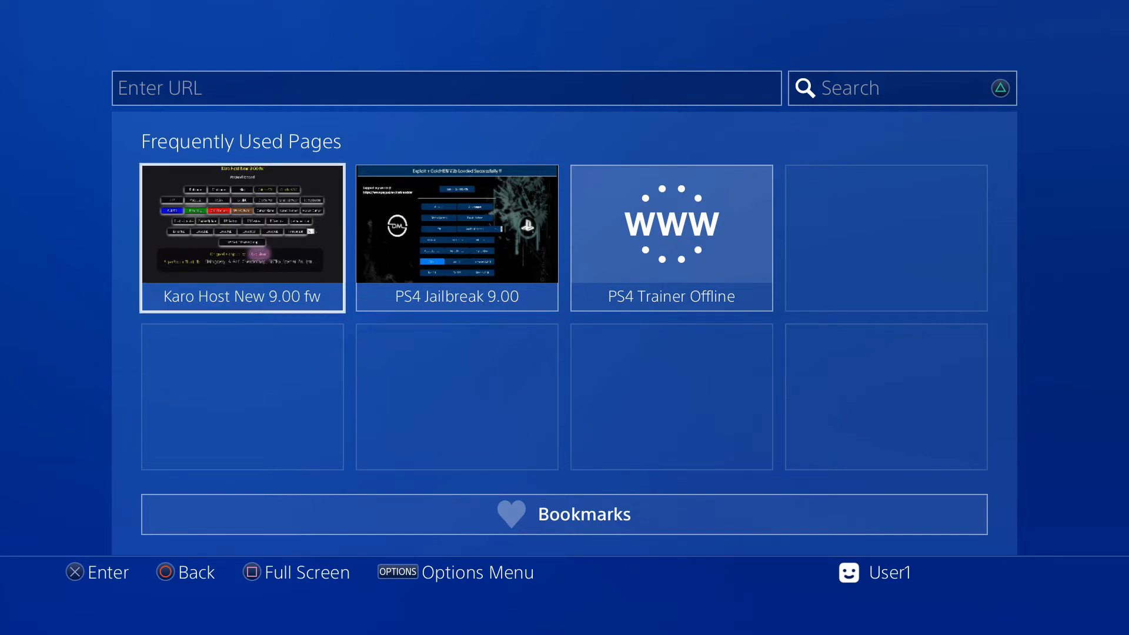
pyautogui.click(241, 237)
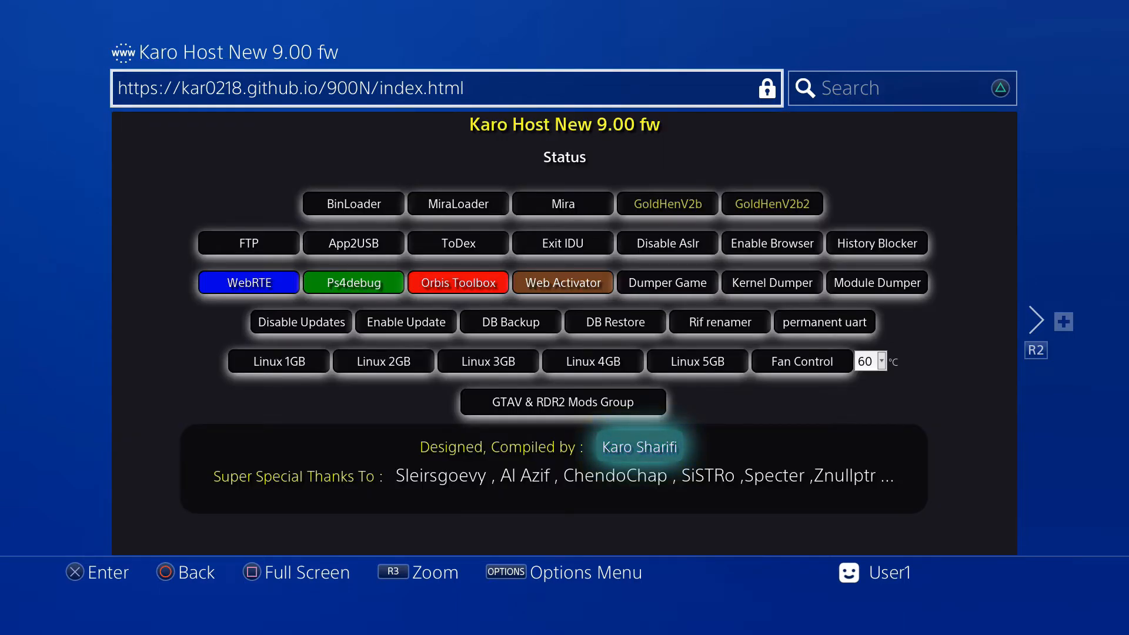
pyautogui.click(432, 88)
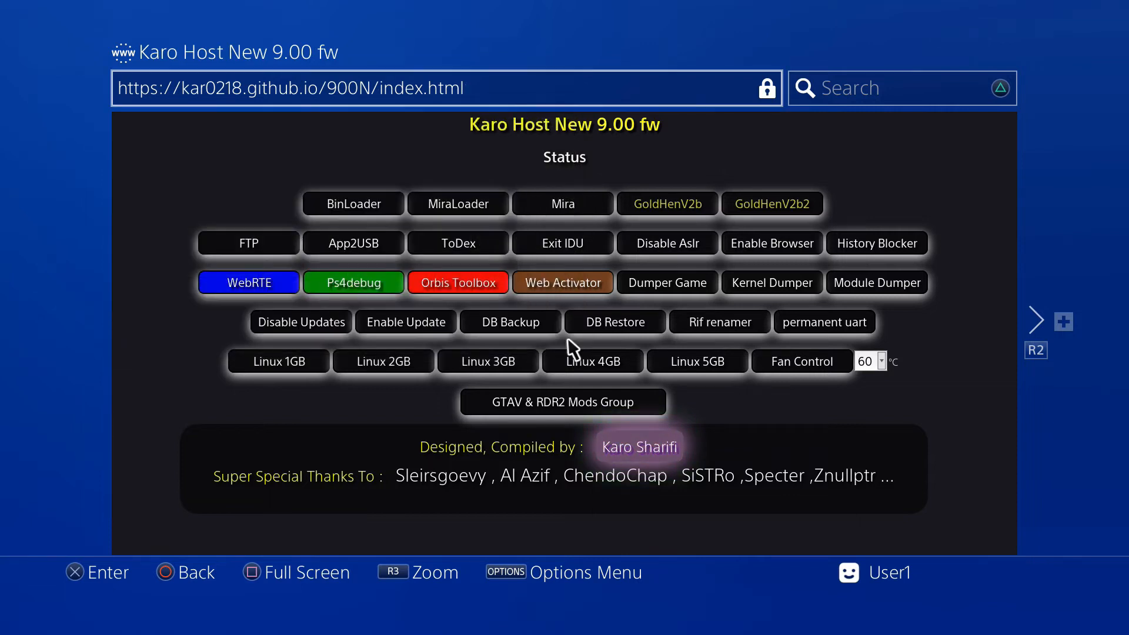
pyautogui.click(665, 243)
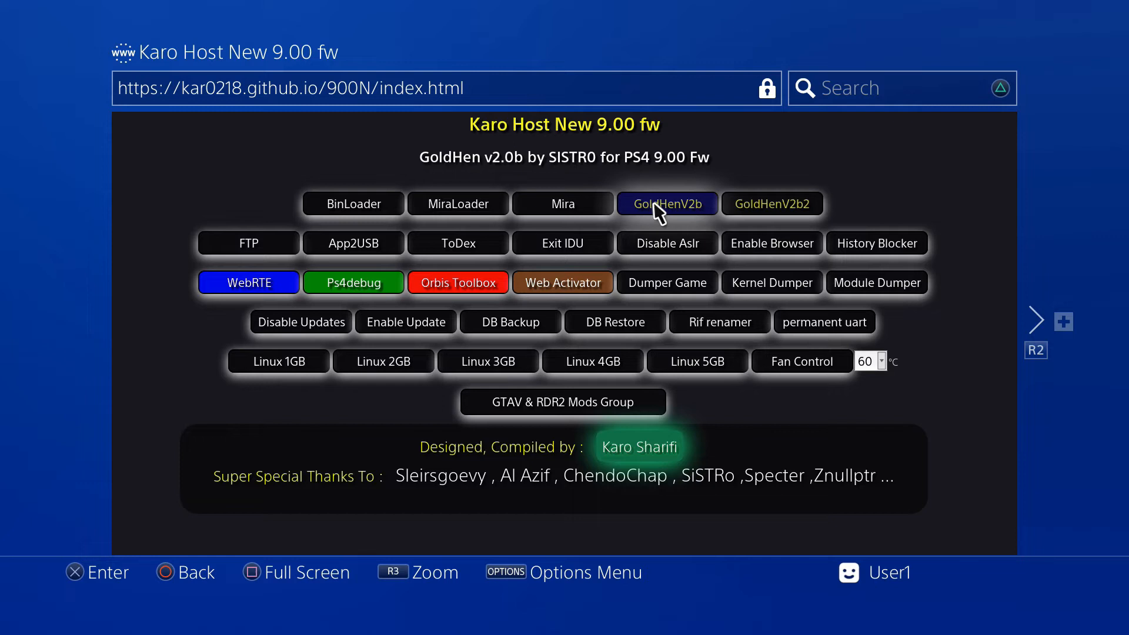
# - Press the GoldHenV2b button until 'Goldhen loading... please wait' appears
pyautogui.click(772, 203)
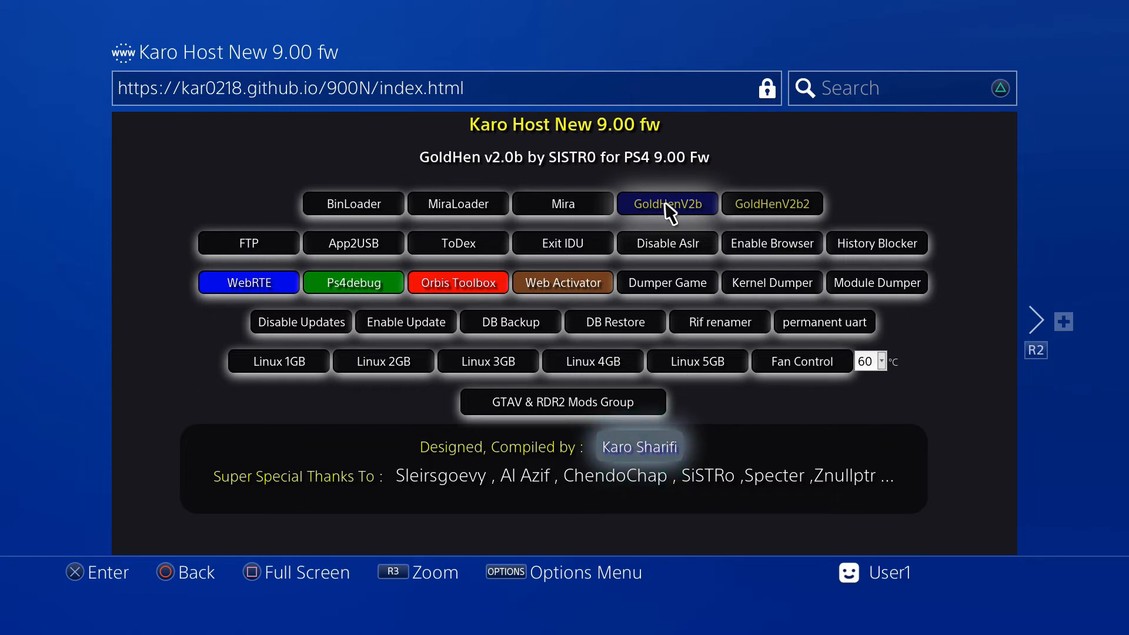
pyautogui.click(667, 204)
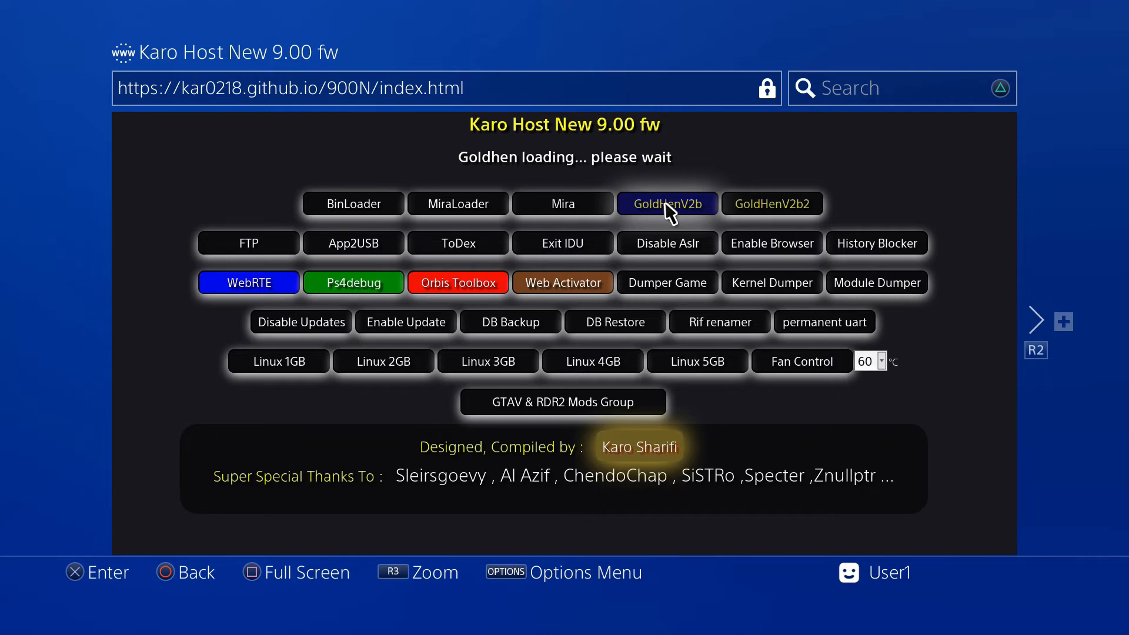
pyautogui.click(667, 203)
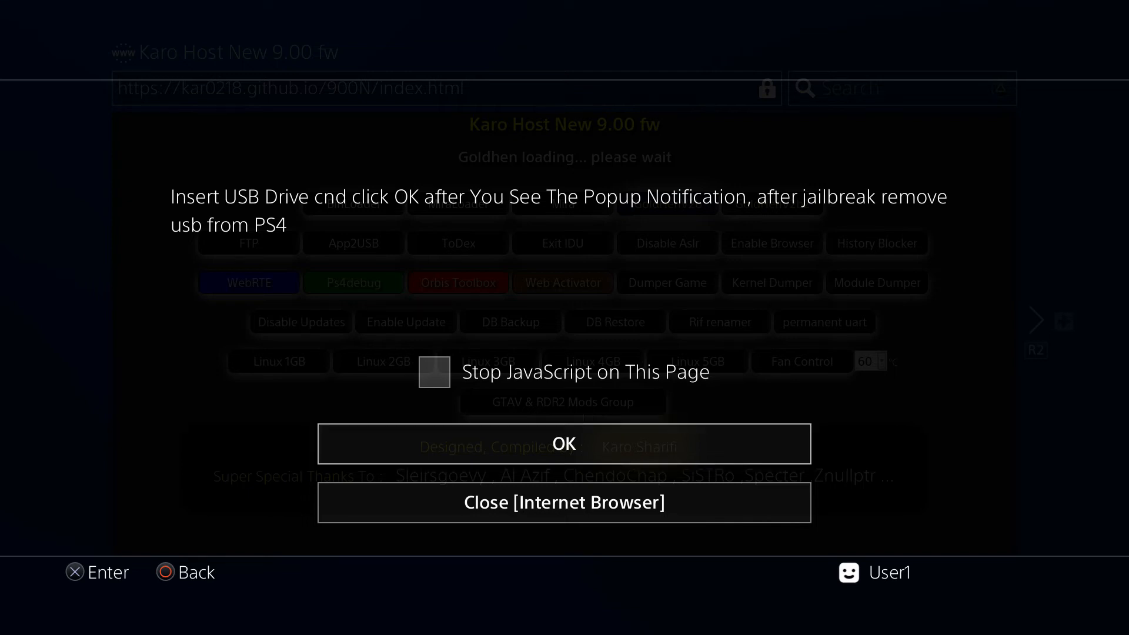
pyautogui.moveTo(564, 444)
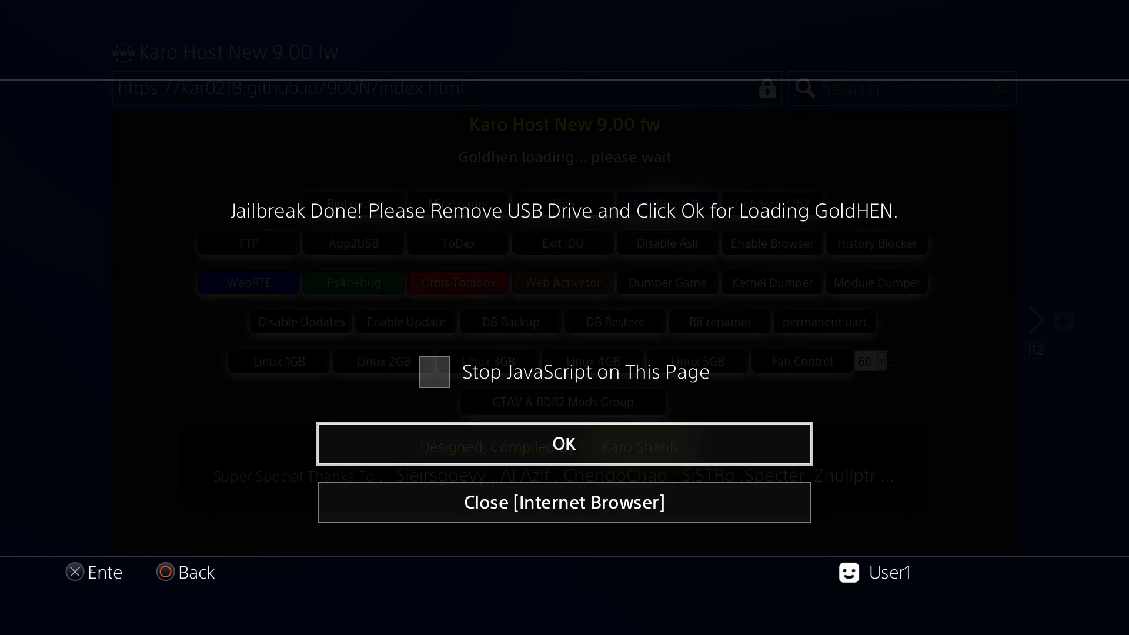
# - Confirm Jailbreak Done and Payload Loaded, then dismiss the not-enough-memory error
pyautogui.click(564, 444)
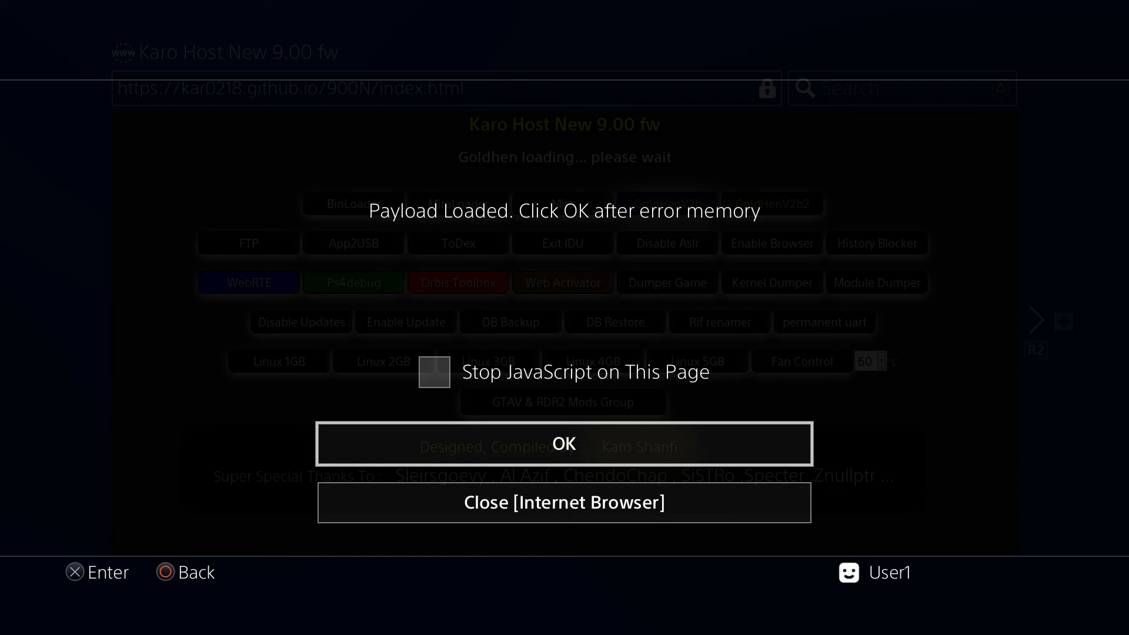
pyautogui.click(564, 444)
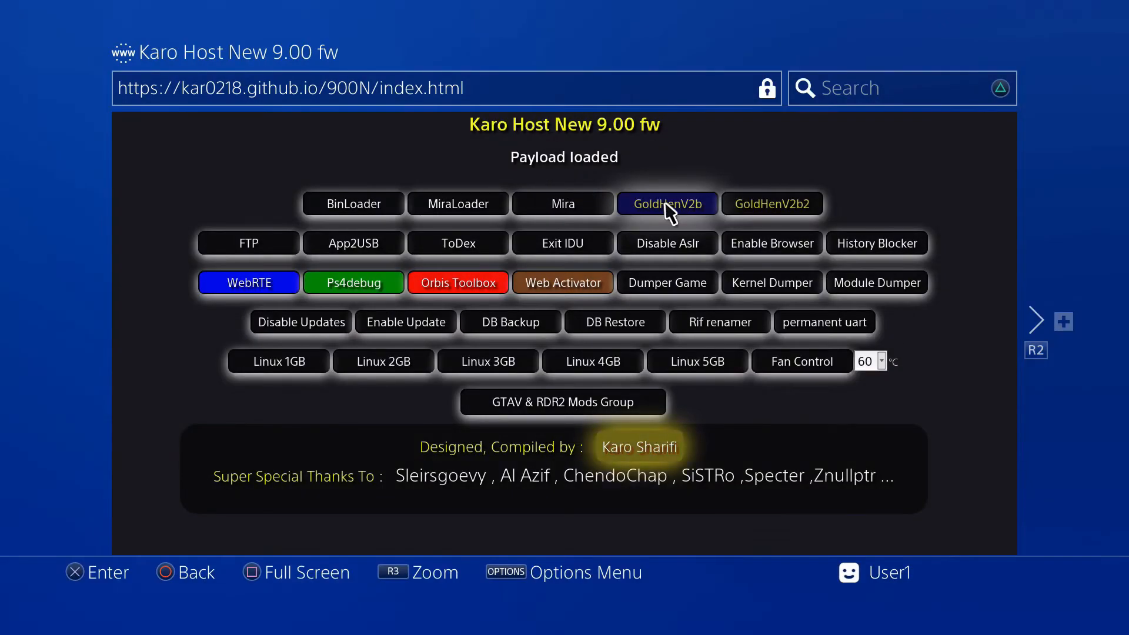
pyautogui.click(666, 203)
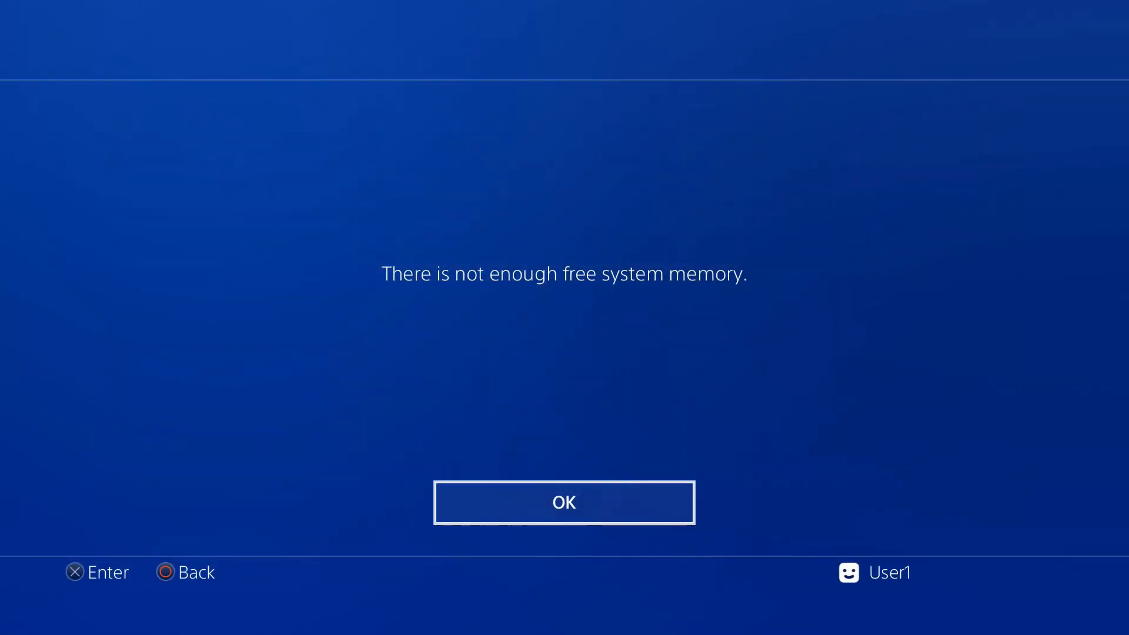
pyautogui.click(564, 501)
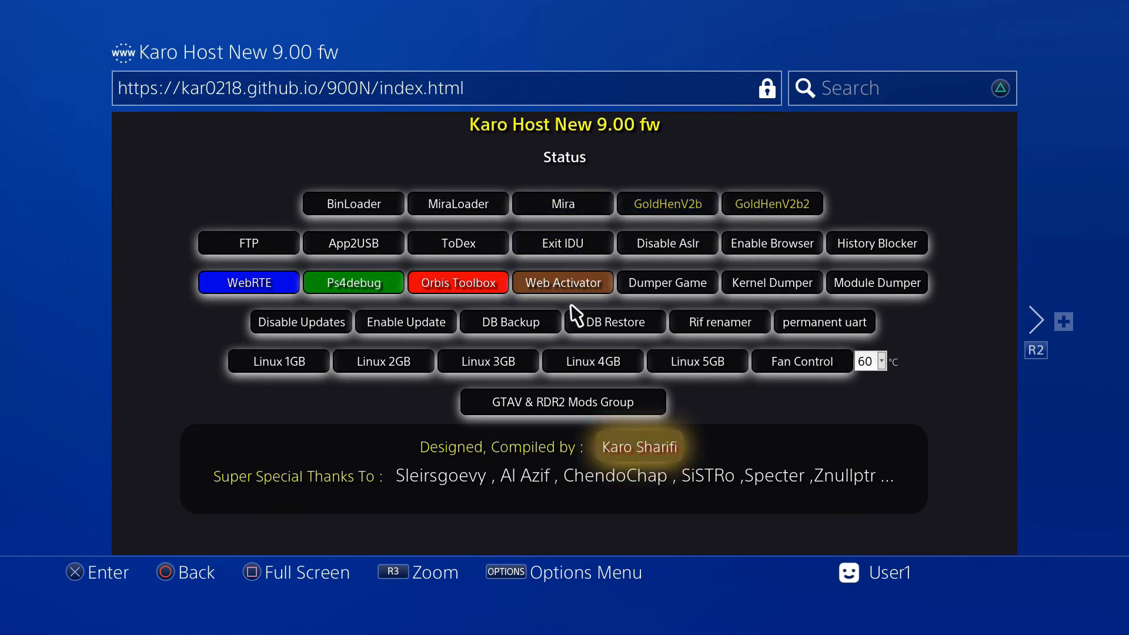
# - Return Home with the PS button and verify the ★ GoldHEN ★ entry in Settings
pyautogui.press('PS')
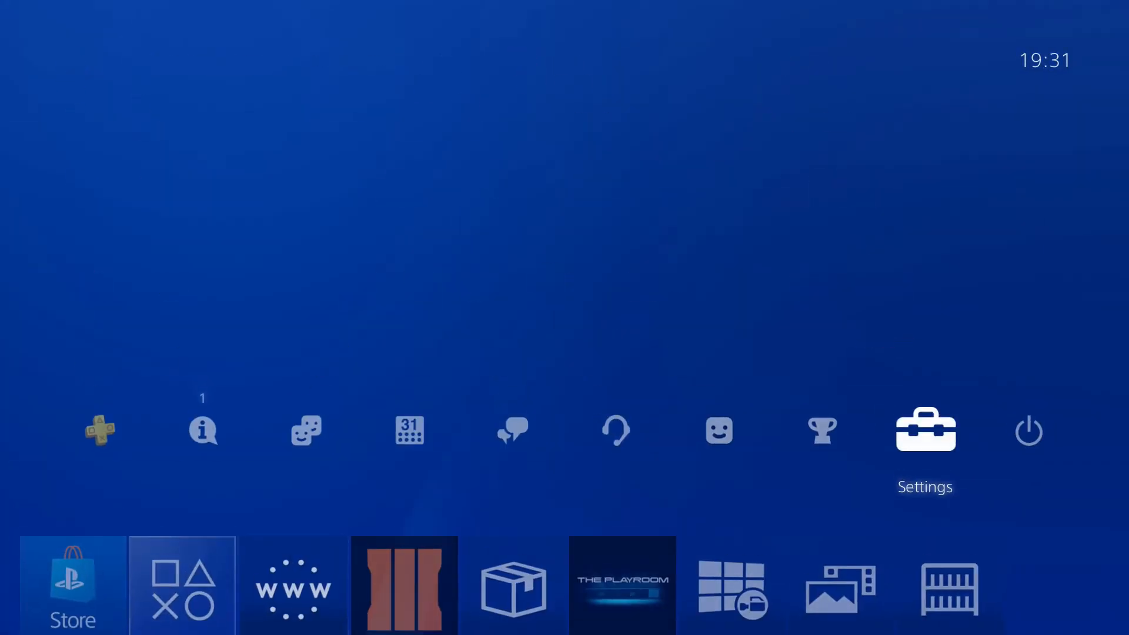
pyautogui.click(926, 430)
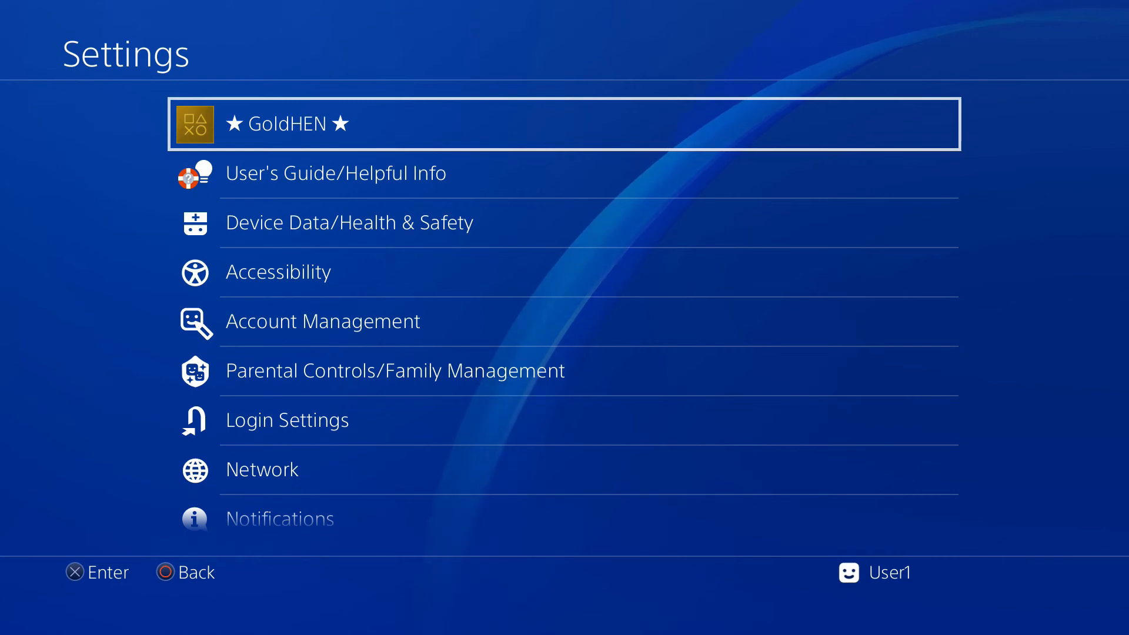
pyautogui.click(565, 123)
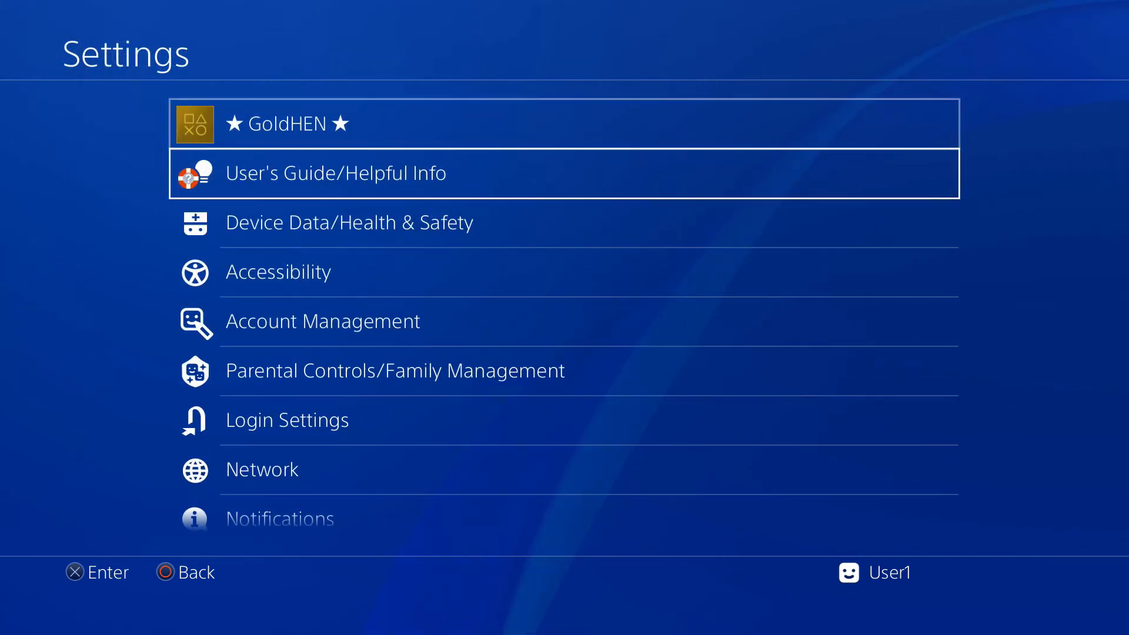
pyautogui.scroll(-3)
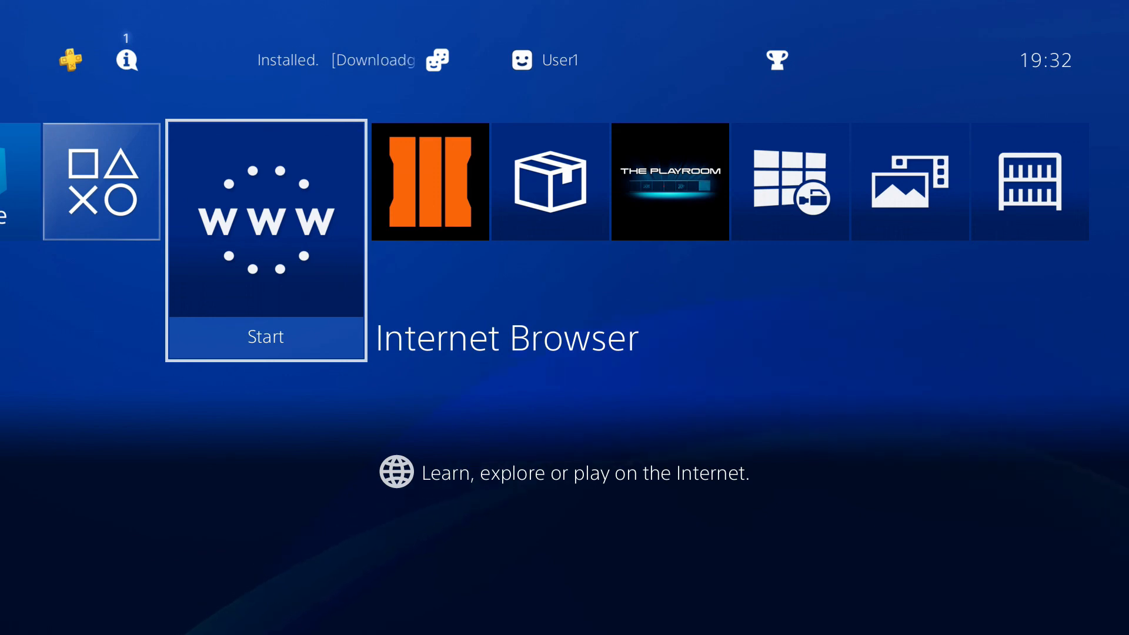
# - Move the home screen highlight right to Call of Duty: Black Ops III
pyautogui.press('right')
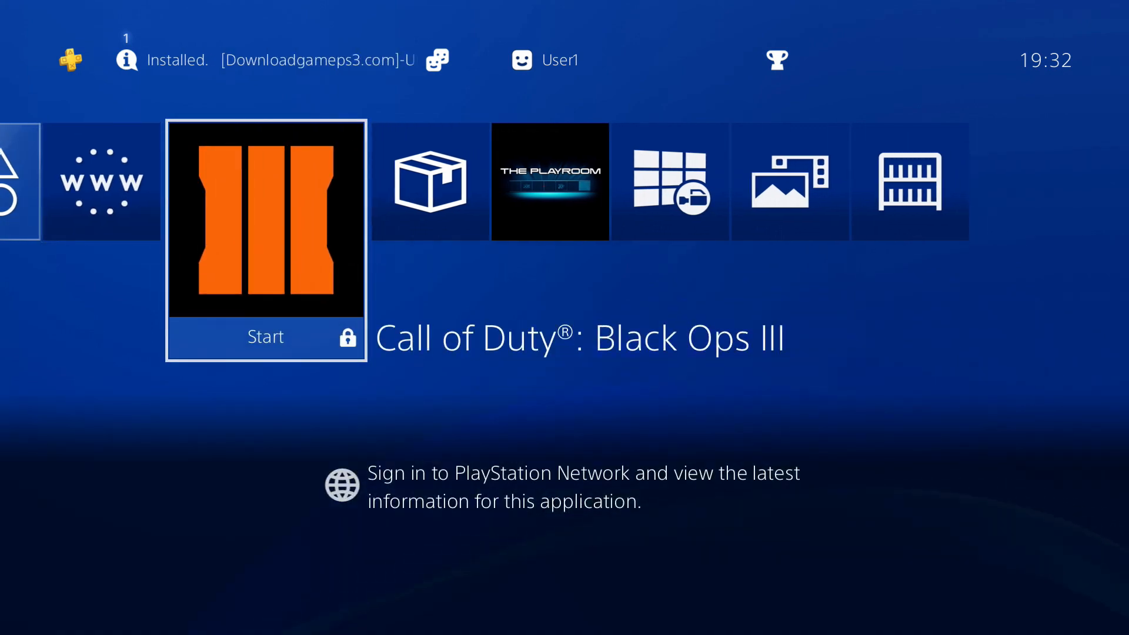